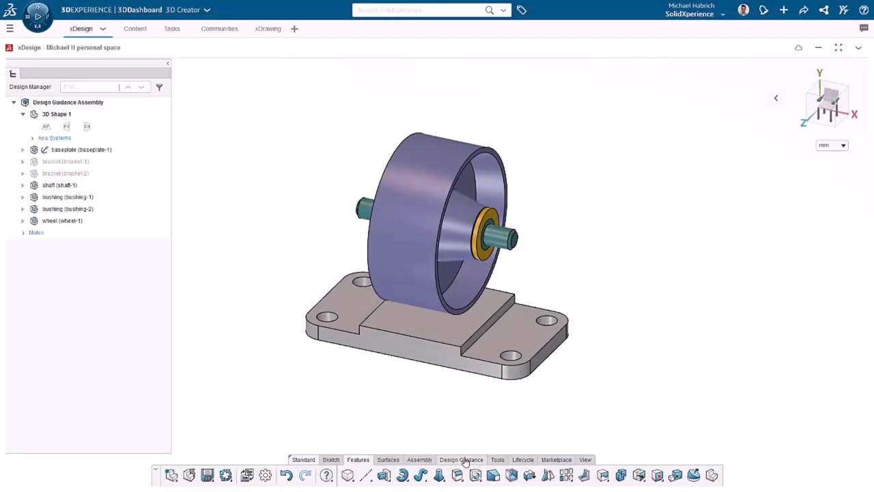
- Apply a Fixture restraint to the right flange face of the baseplate via Design Guidance
{"action": "left_click", "coordinate": [461, 458]}
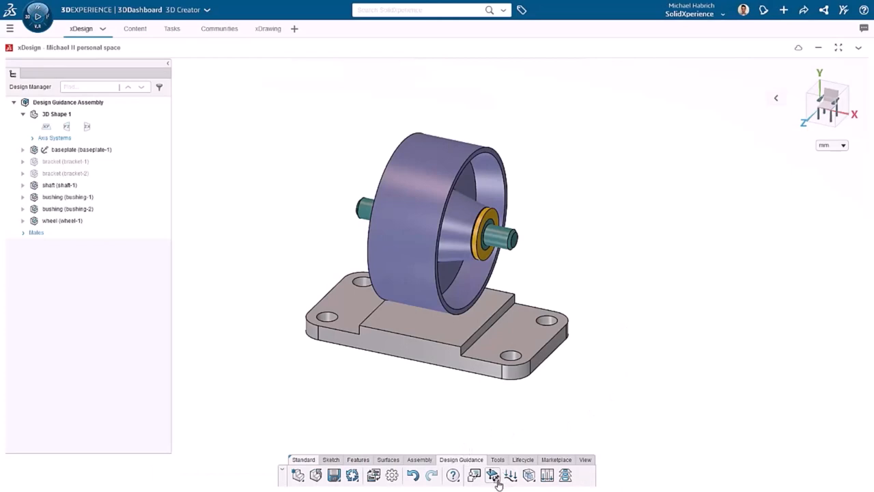
{"action": "left_click", "coordinate": [493, 475]}
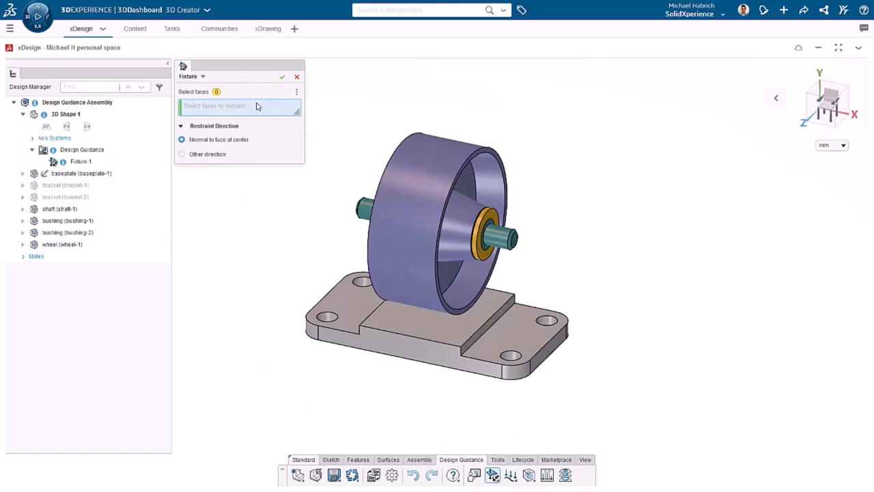
{"action": "left_click", "coordinate": [517, 329]}
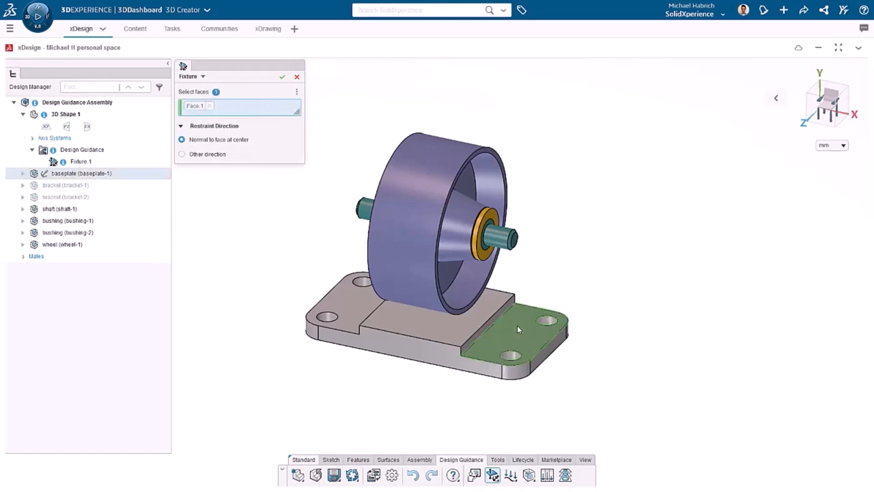
{"action": "left_click", "coordinate": [516, 335]}
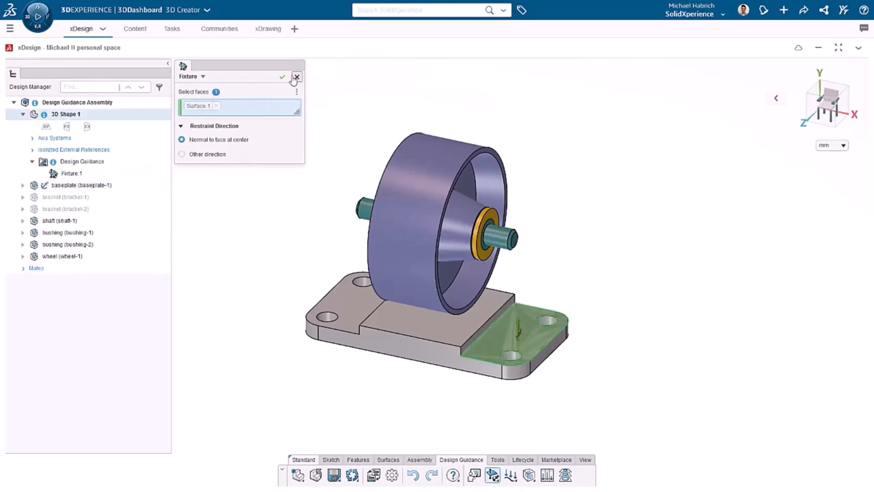
{"action": "left_click", "coordinate": [296, 76]}
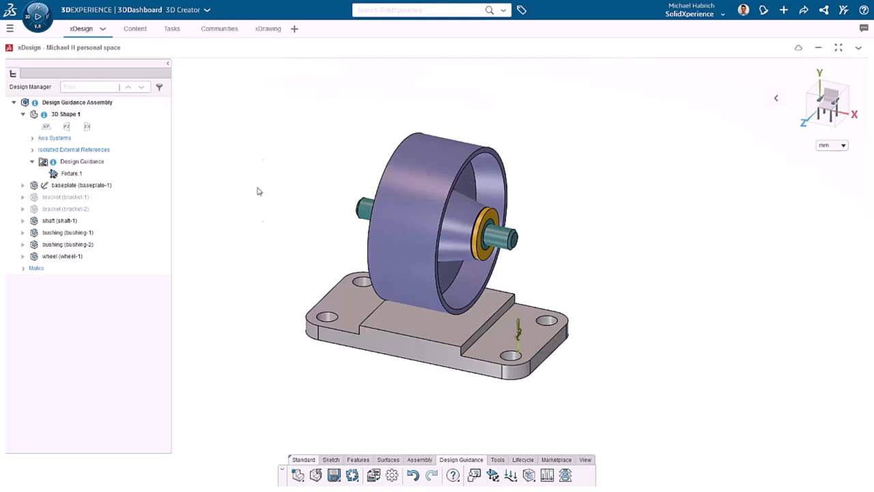
- Start a distributed Force load using the Human climbing stairs (1350 N) preset
{"action": "left_click", "coordinate": [510, 474]}
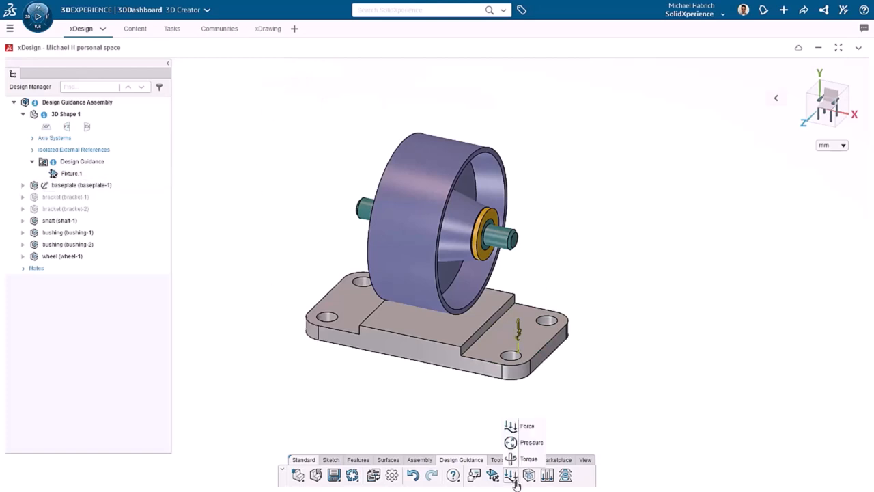
{"action": "left_click", "coordinate": [527, 426]}
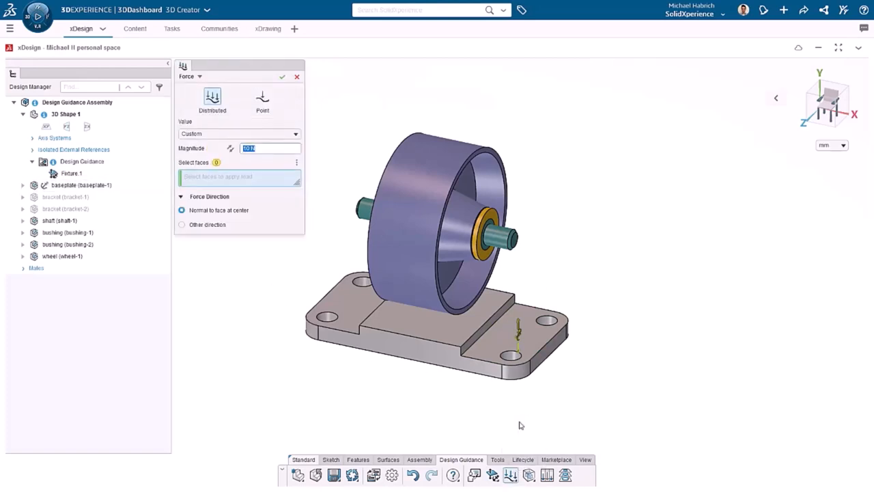
{"action": "left_click", "coordinate": [213, 97]}
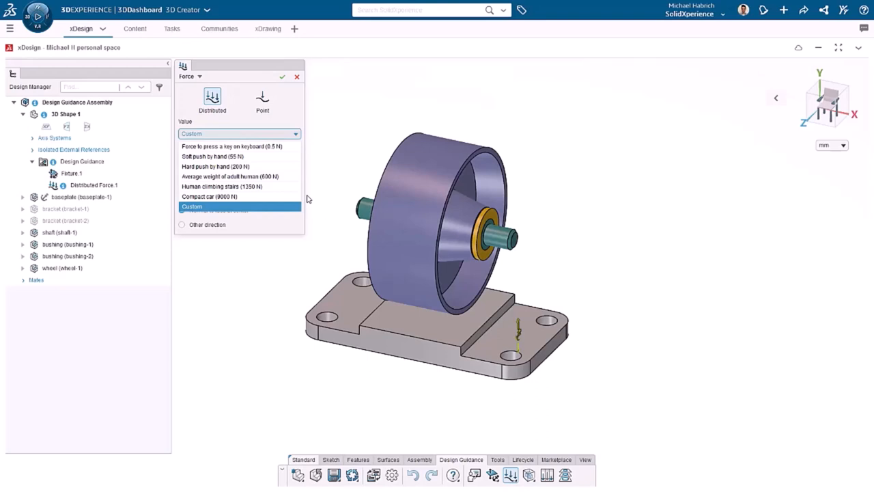
{"action": "left_click", "coordinate": [232, 186]}
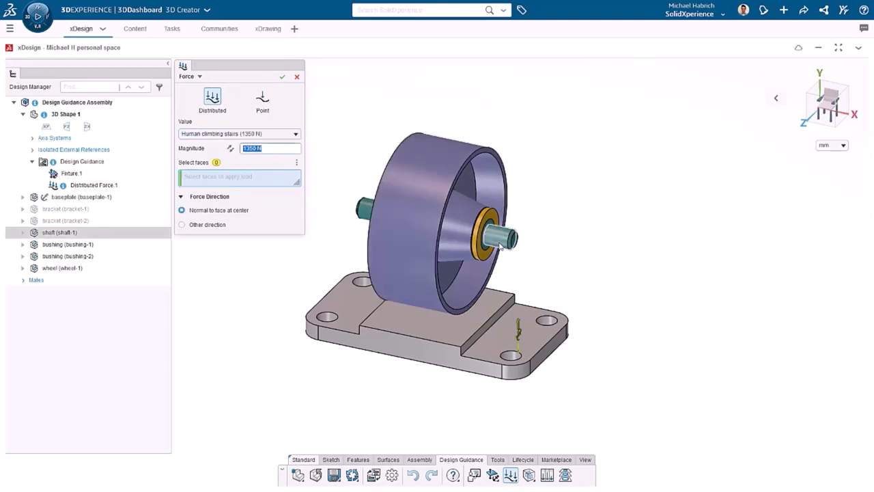
- Apply the load to the shaft end face with a custom, reversed direction off the baseplate top face
{"action": "left_click", "coordinate": [501, 237]}
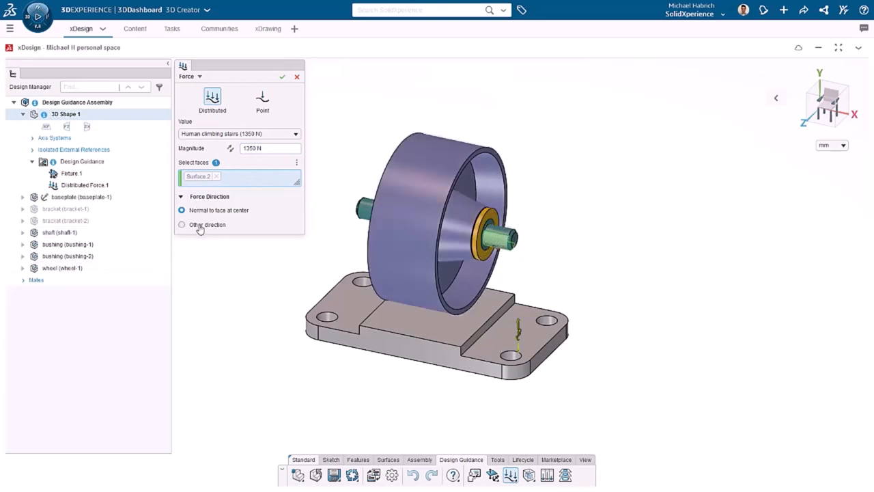
{"action": "left_click", "coordinate": [181, 224]}
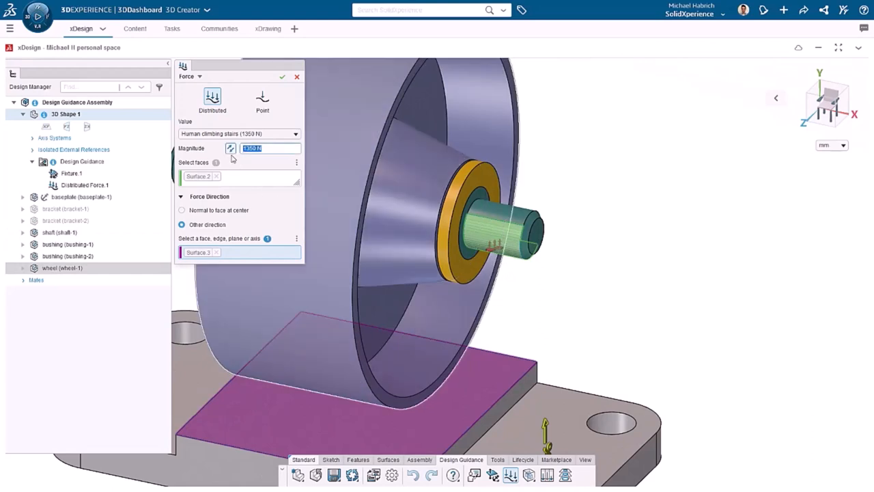
{"action": "left_click", "coordinate": [281, 76]}
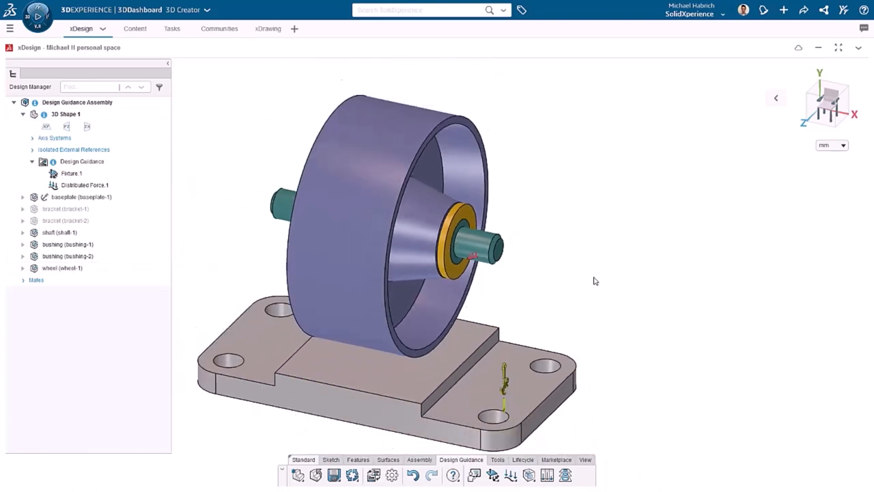
{"action": "left_click_drag", "start_coordinate": [594, 281], "coordinate": [509, 450]}
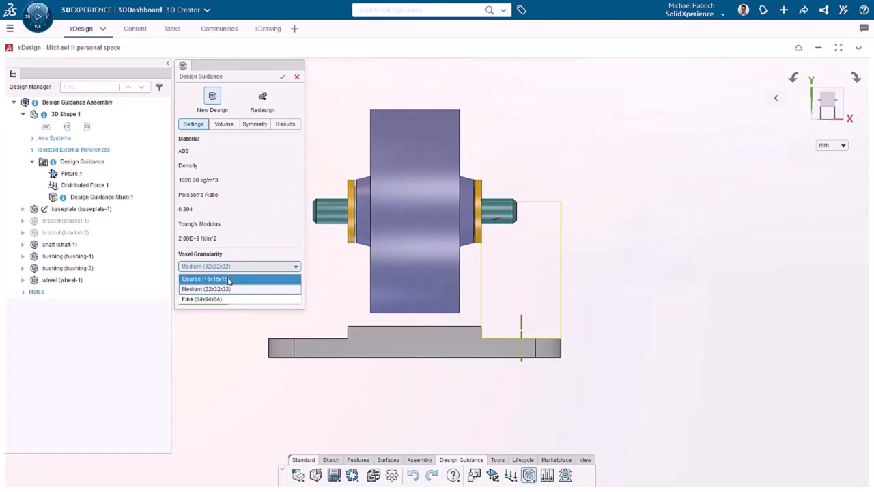
- Set Coarse voxel granularity and raise Desired Mass to 50% (108 g) in the study settings
{"action": "left_click", "coordinate": [205, 279]}
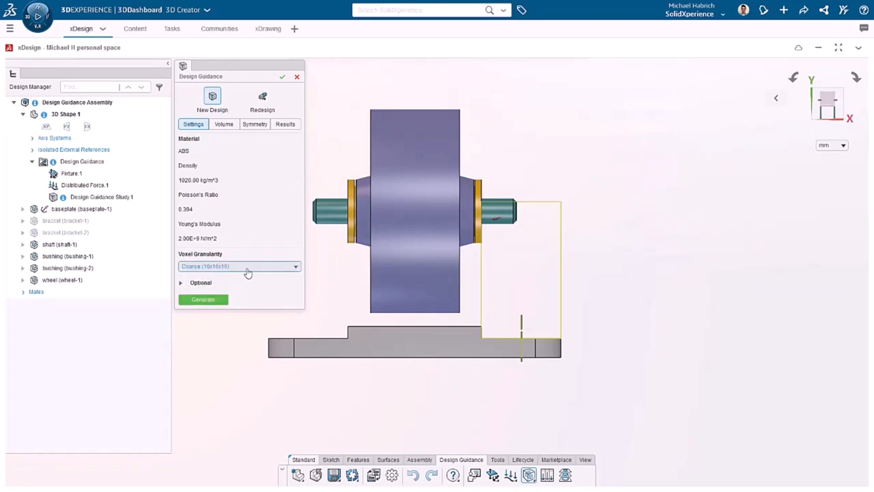
{"action": "left_click", "coordinate": [200, 282]}
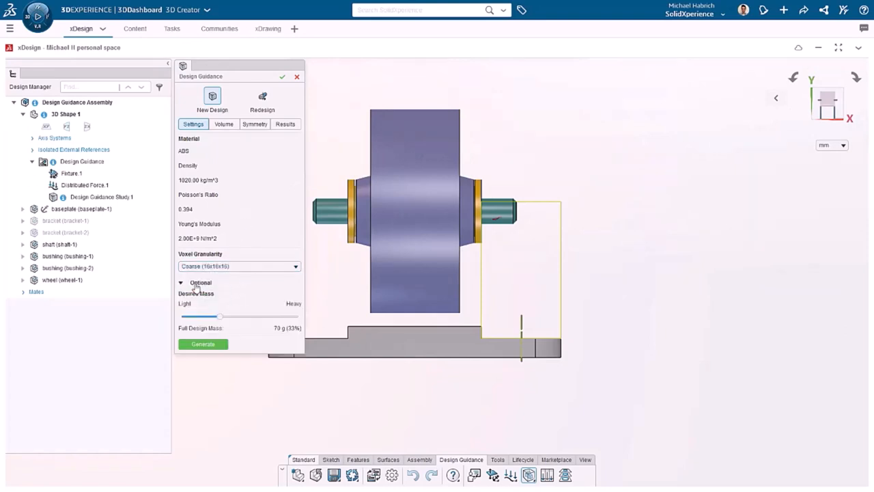
{"action": "left_click_drag", "start_coordinate": [220, 316], "coordinate": [226, 316]}
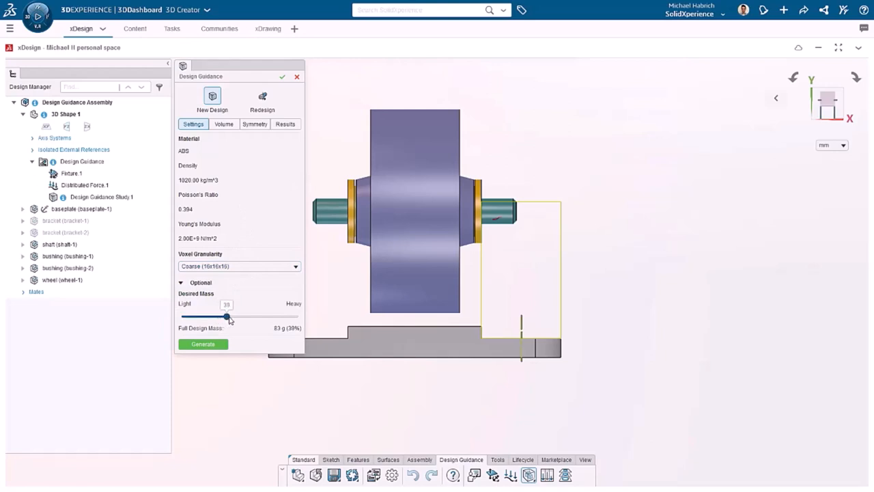
{"action": "left_click_drag", "start_coordinate": [226, 316], "coordinate": [240, 316]}
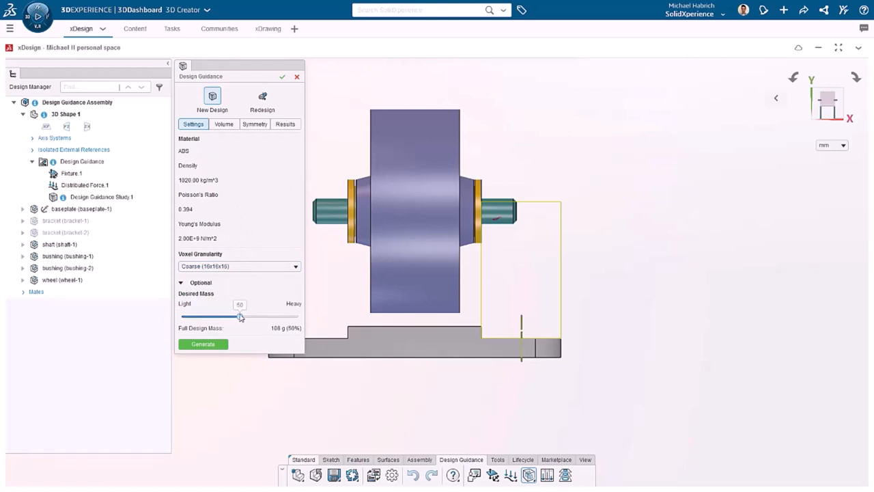
{"action": "left_click", "coordinate": [223, 123]}
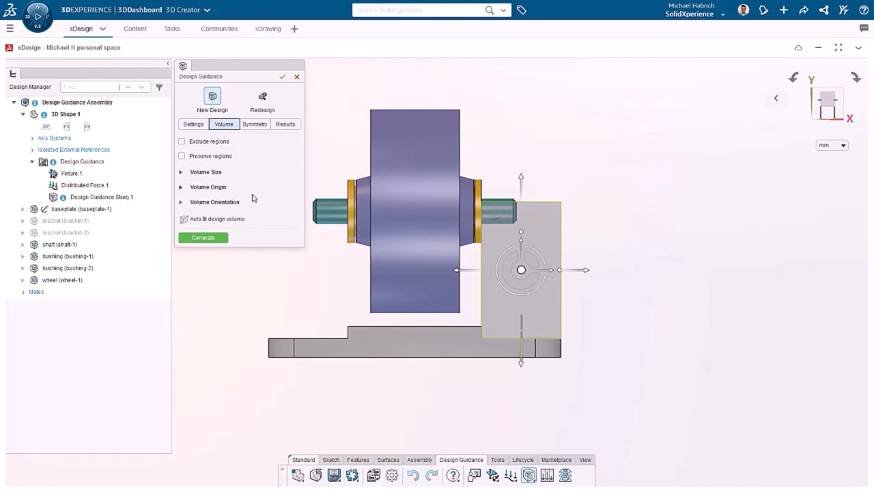
{"action": "mouse_move", "coordinate": [534, 176]}
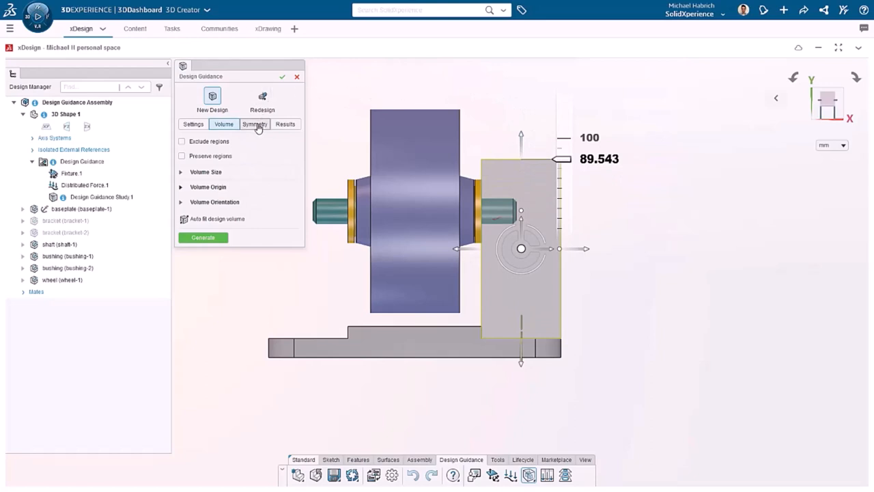
- Move on to the study's Symmetry settings after sizing the design volume
{"action": "left_click", "coordinate": [254, 123]}
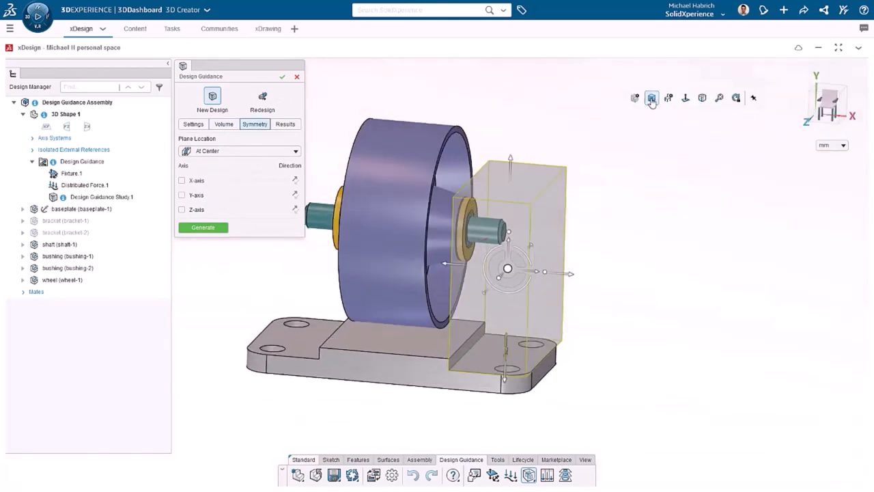
- Toggle Z-axis symmetry on and off, leaving all axes disabled, and Generate the shape
{"action": "left_click", "coordinate": [181, 210]}
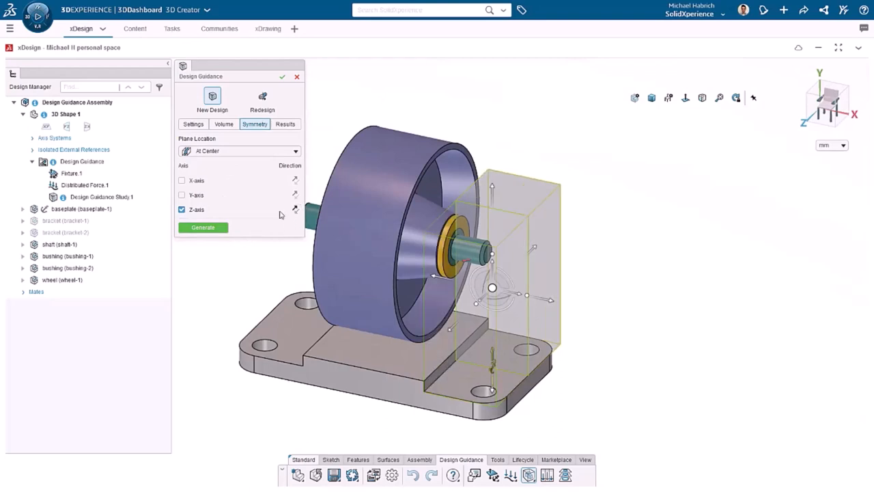
{"action": "left_click", "coordinate": [182, 209]}
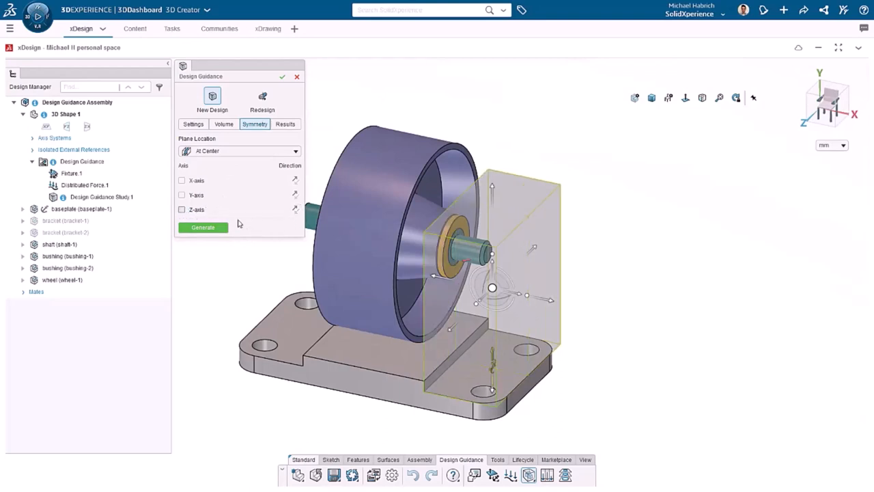
{"action": "left_click", "coordinate": [202, 227]}
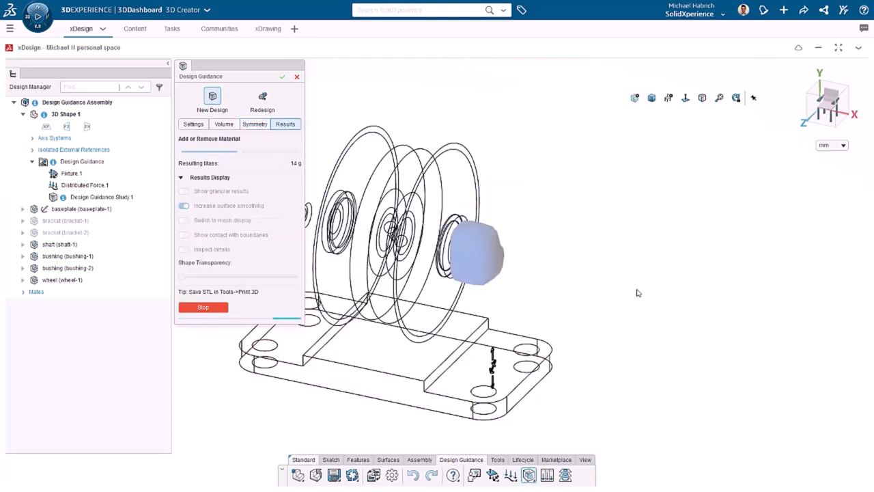
- Slide Add or Remove Material right until Resulting Mass reads 104 g
{"action": "left_click_drag", "start_coordinate": [184, 151], "coordinate": [263, 151]}
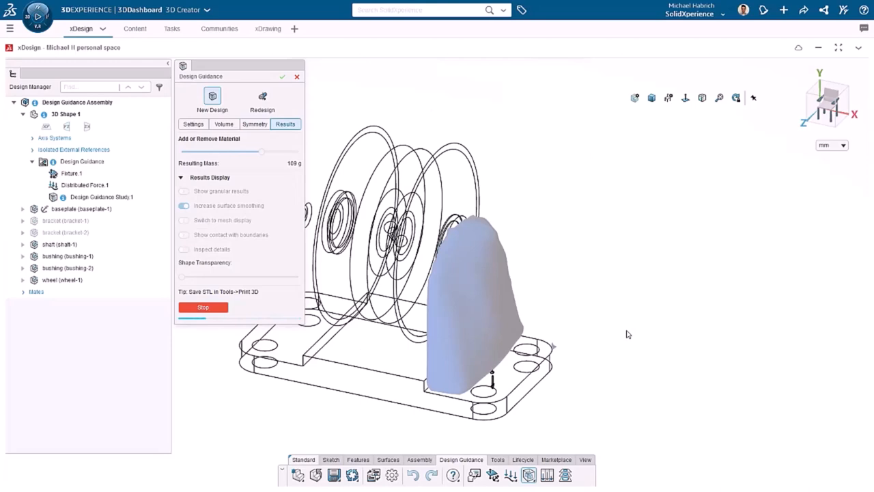
{"action": "mouse_move", "coordinate": [610, 331]}
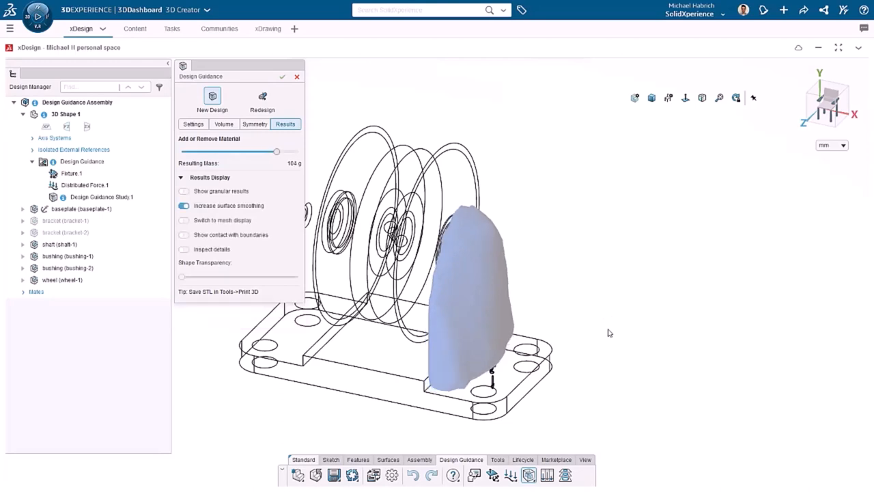
{"action": "mouse_move", "coordinate": [531, 119]}
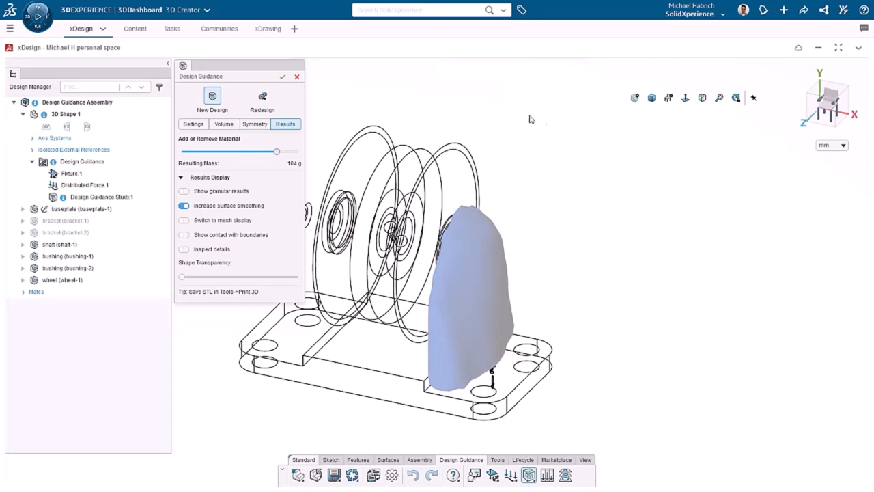
- Preview granular voxels and mesh display briefly, then enable Show contact with boundaries
{"action": "left_click", "coordinate": [184, 191]}
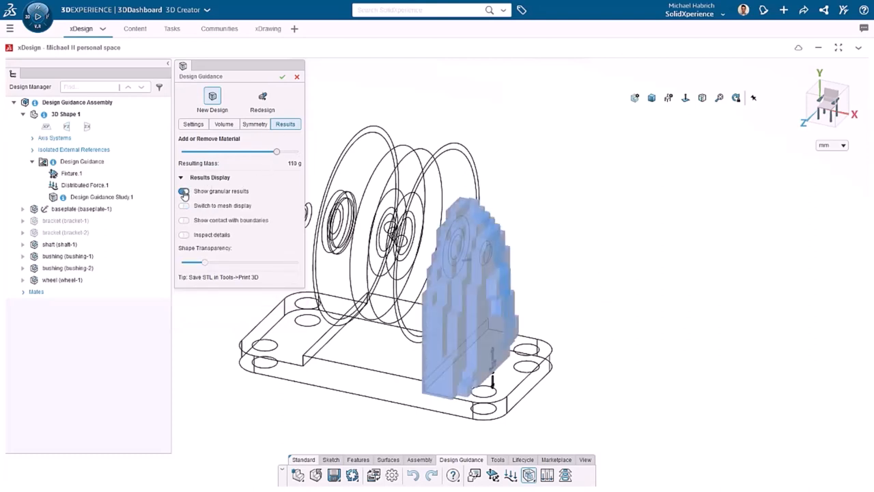
{"action": "left_click", "coordinate": [183, 191]}
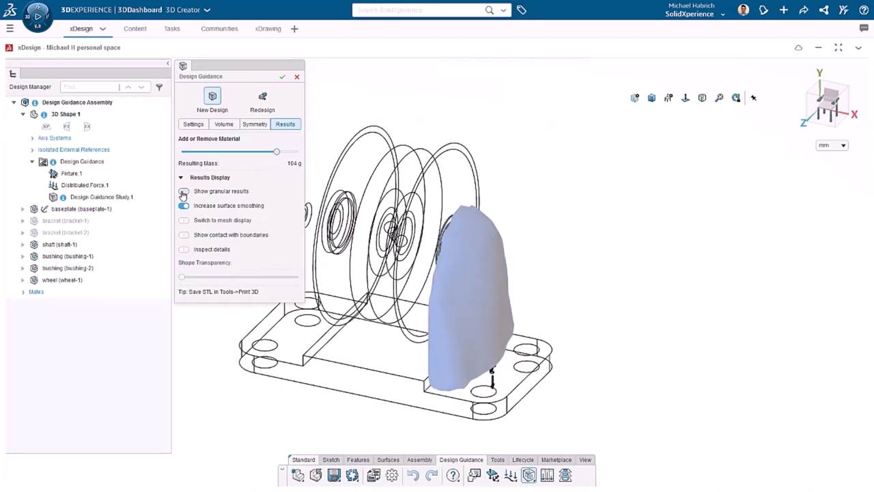
{"action": "left_click", "coordinate": [184, 220]}
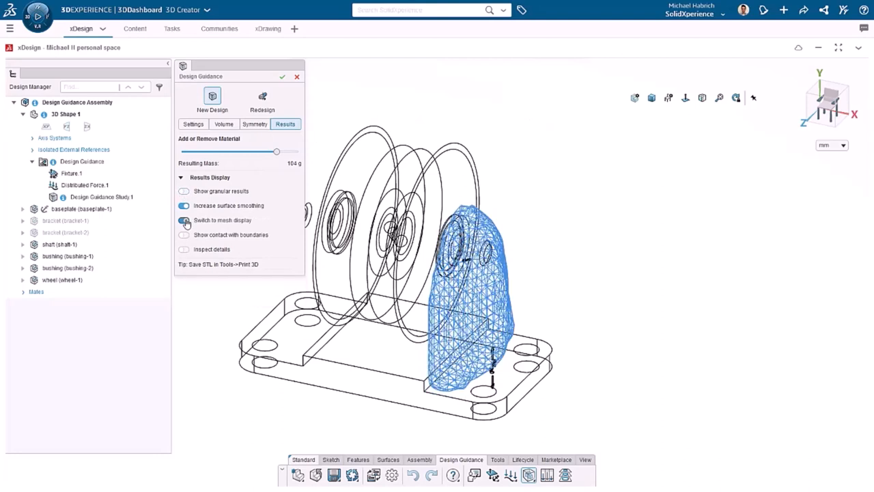
{"action": "left_click", "coordinate": [183, 220]}
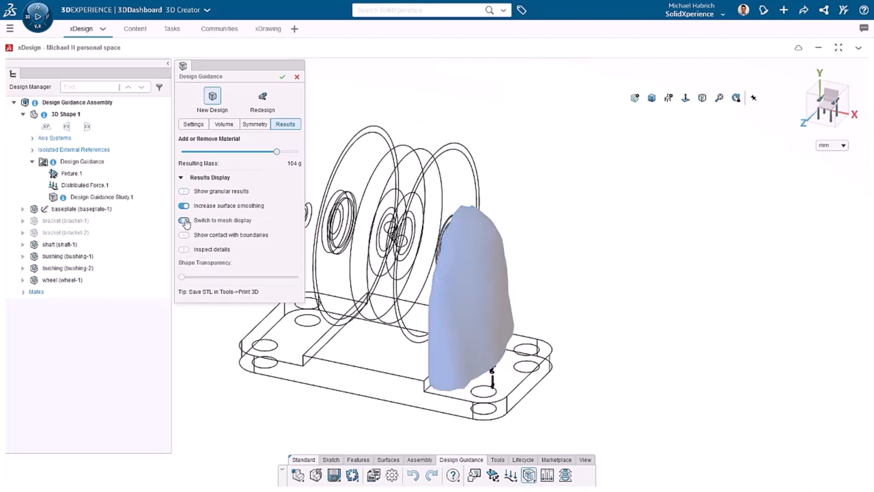
{"action": "left_click", "coordinate": [183, 234]}
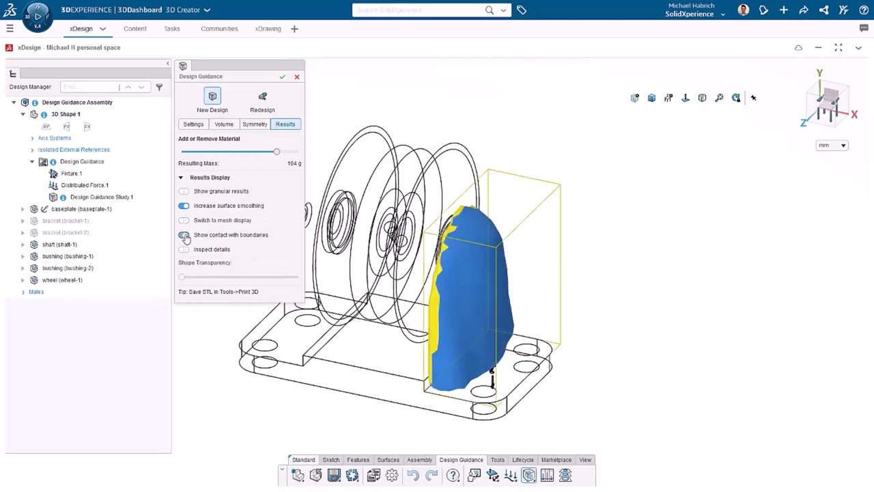
{"action": "left_click_drag", "start_coordinate": [478, 273], "coordinate": [686, 265]}
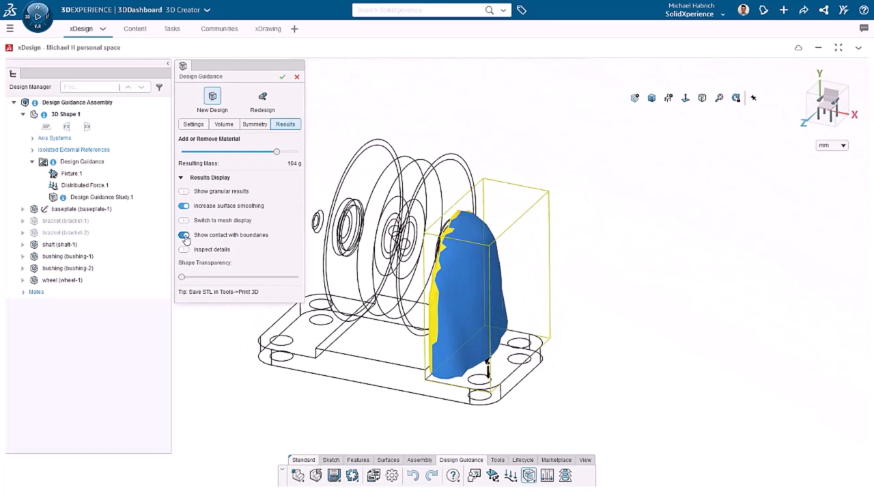
- Inspect the shape with Highlight slice, Highlight region, and back to slice
{"action": "left_click", "coordinate": [184, 249]}
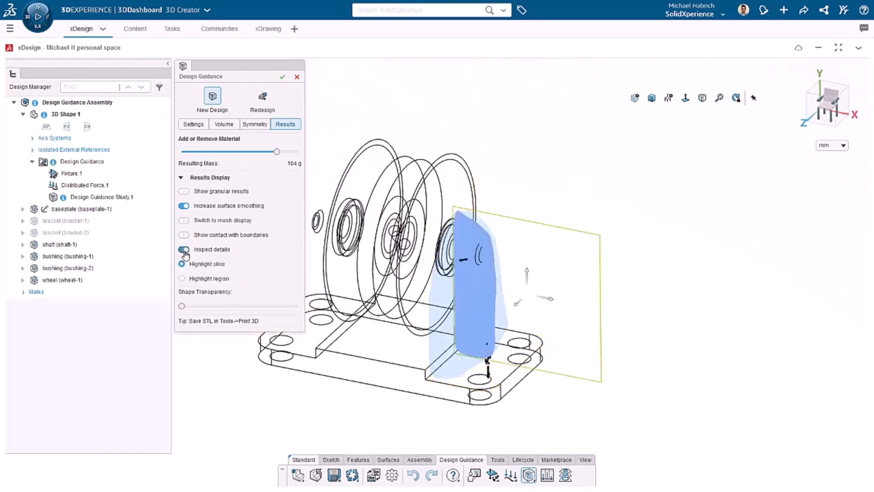
{"action": "left_click", "coordinate": [184, 249]}
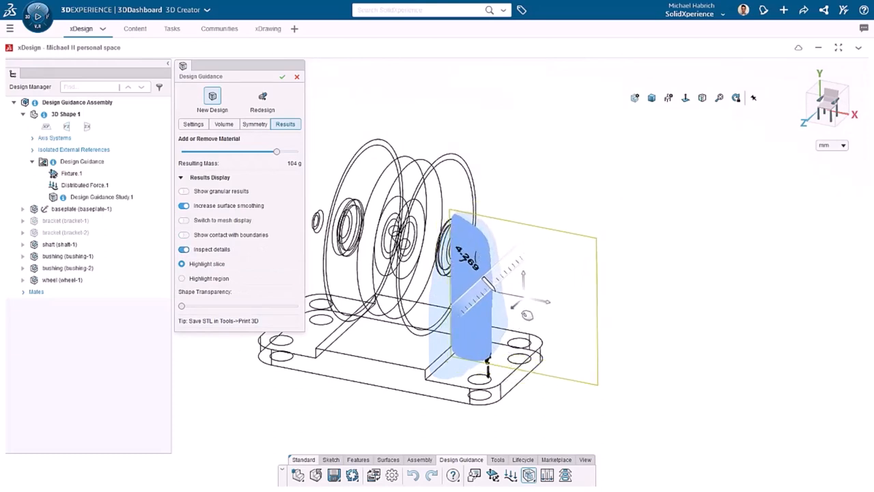
{"action": "left_click", "coordinate": [182, 278]}
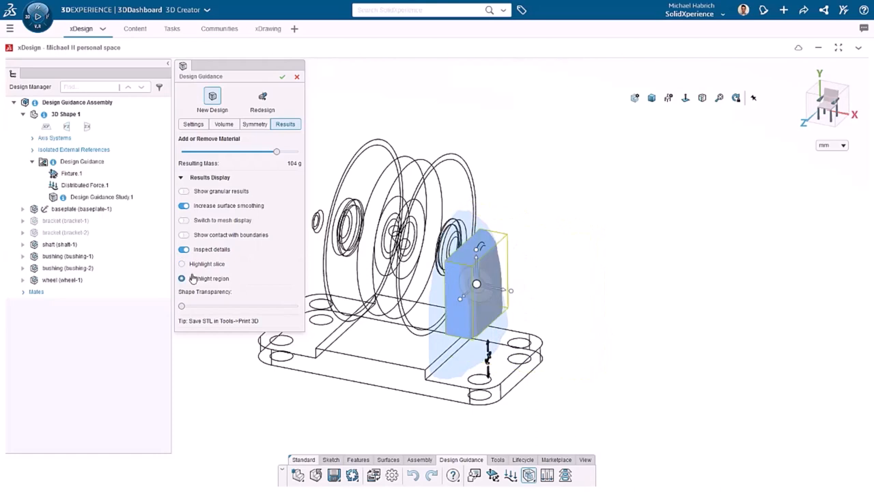
{"action": "left_click", "coordinate": [182, 277]}
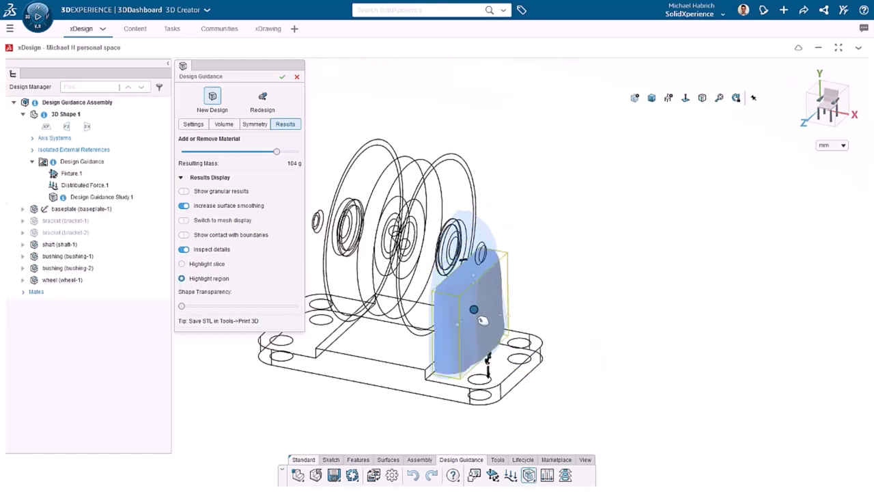
{"action": "left_click", "coordinate": [182, 264]}
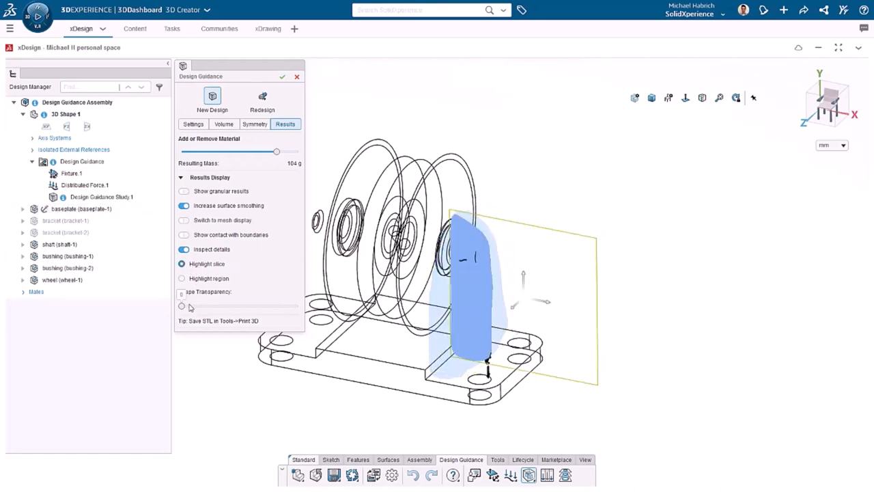
- Sweep Shape Transparency to 100 and back to opaque, then accept the 104 g result
{"action": "left_click_drag", "start_coordinate": [183, 305], "coordinate": [298, 305]}
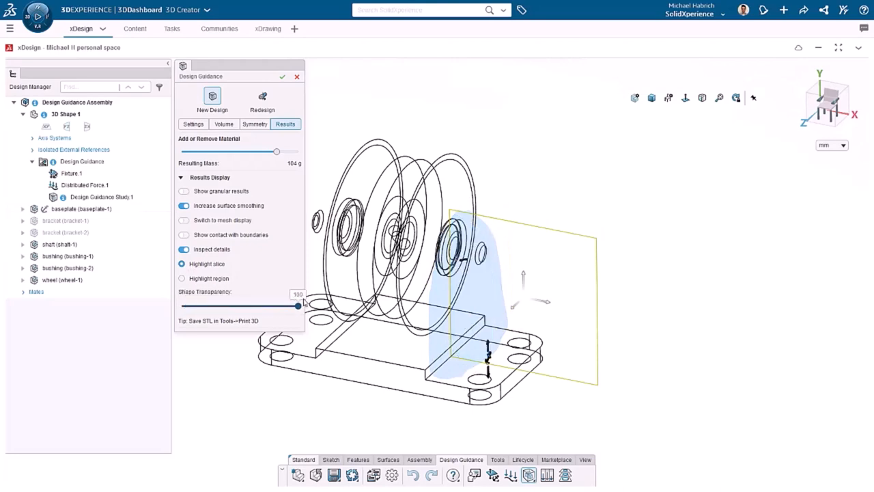
{"action": "left_click_drag", "start_coordinate": [297, 305], "coordinate": [183, 305]}
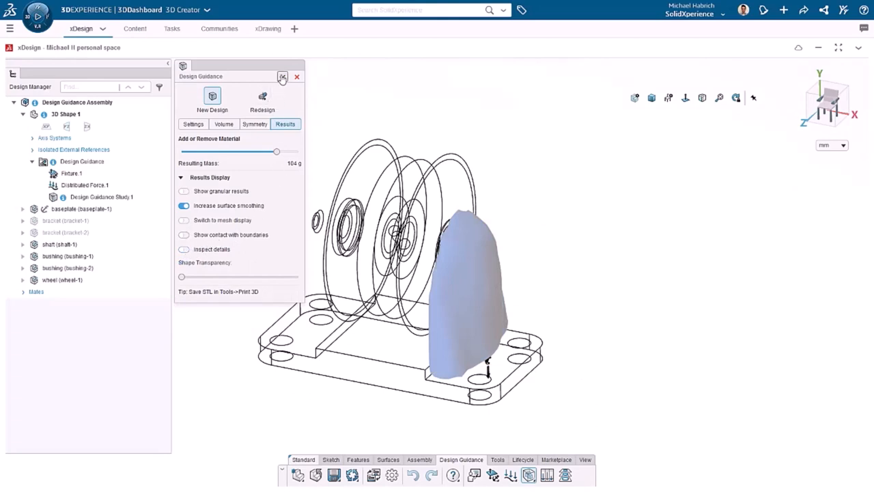
{"action": "left_click", "coordinate": [296, 76]}
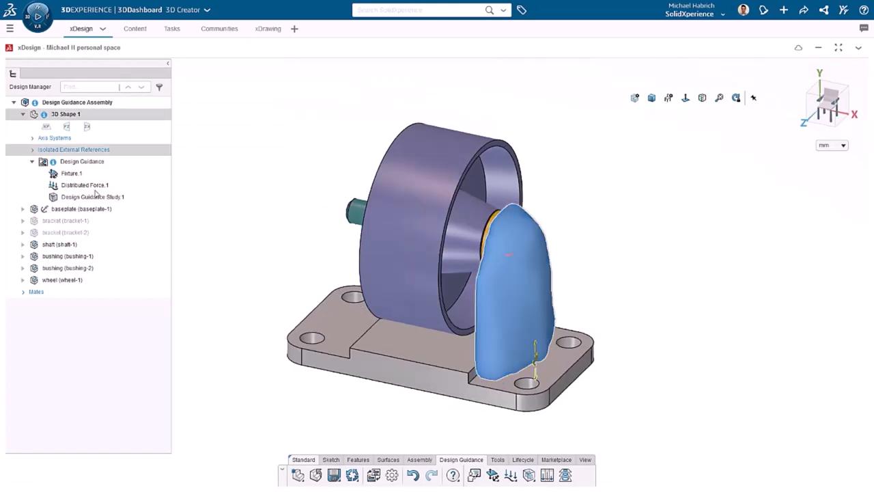
- Reopen Design Guidance Study.1 with Medium voxel granularity and 30% desired mass (65 g)
{"action": "left_click", "coordinate": [92, 197]}
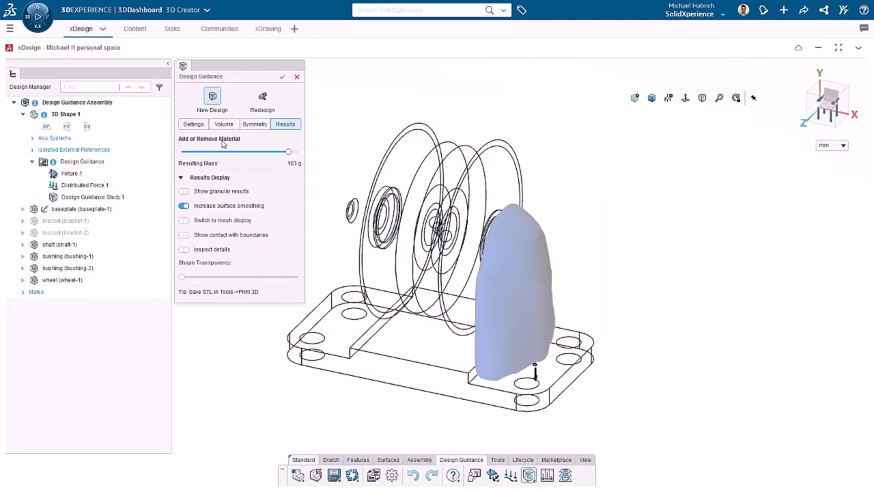
{"action": "left_click", "coordinate": [194, 123]}
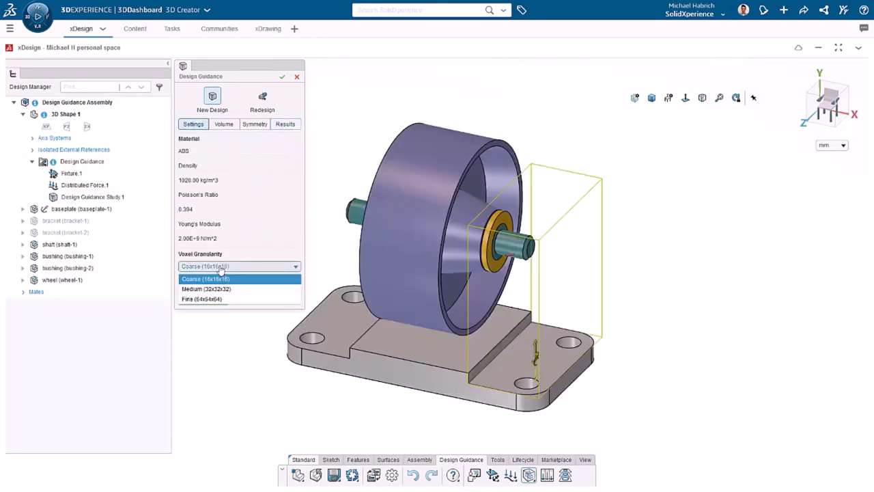
{"action": "left_click", "coordinate": [206, 289]}
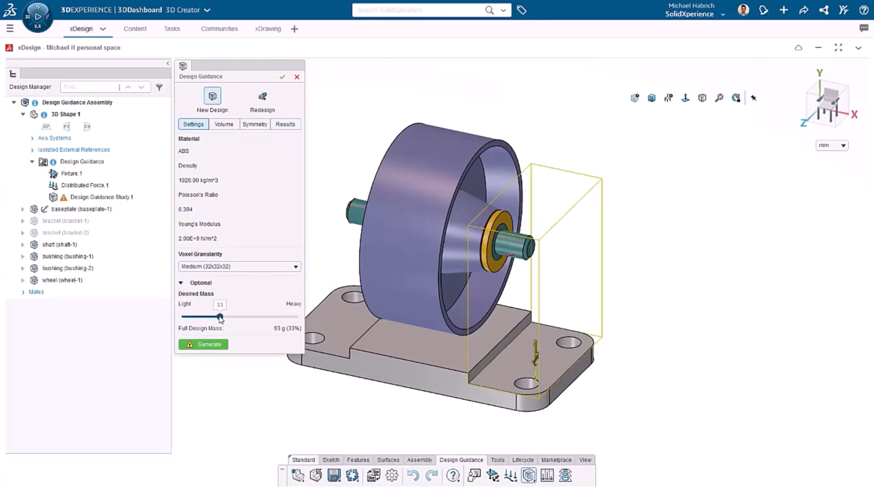
{"action": "left_click_drag", "start_coordinate": [219, 316], "coordinate": [217, 316]}
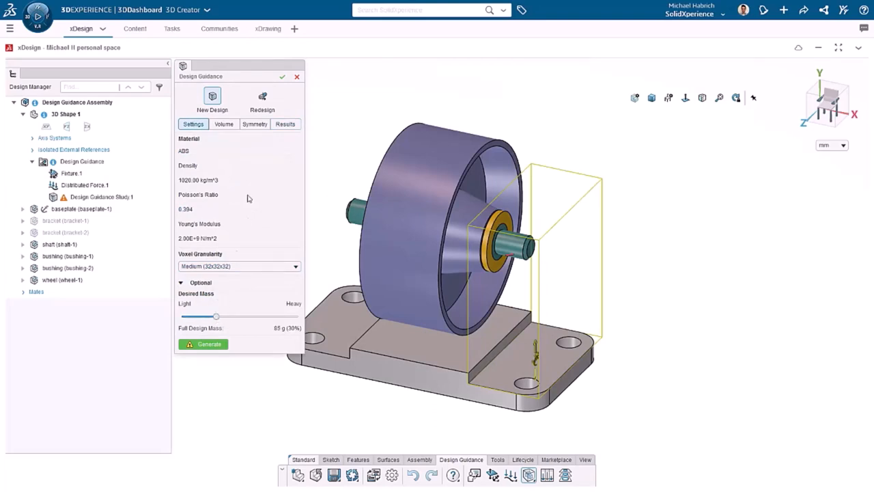
{"action": "left_click", "coordinate": [223, 124]}
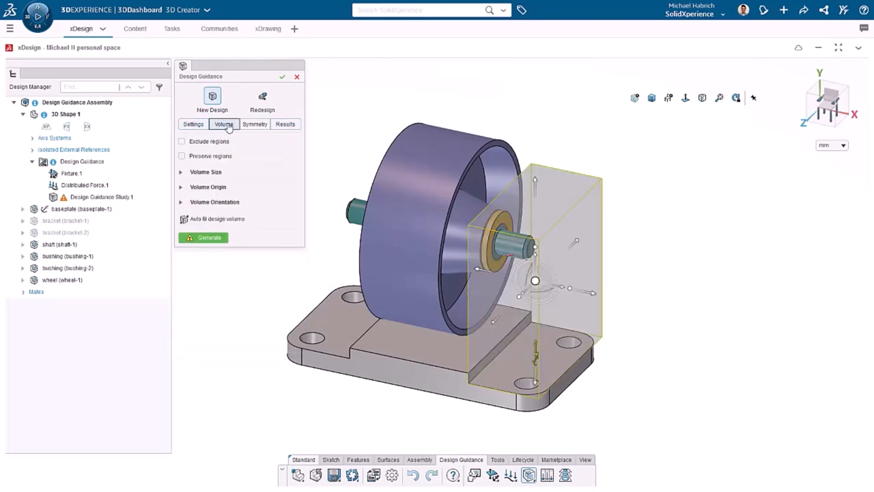
- Exclude the baseplate, shaft and both bushing surfaces from the design volume
{"action": "left_click", "coordinate": [182, 141]}
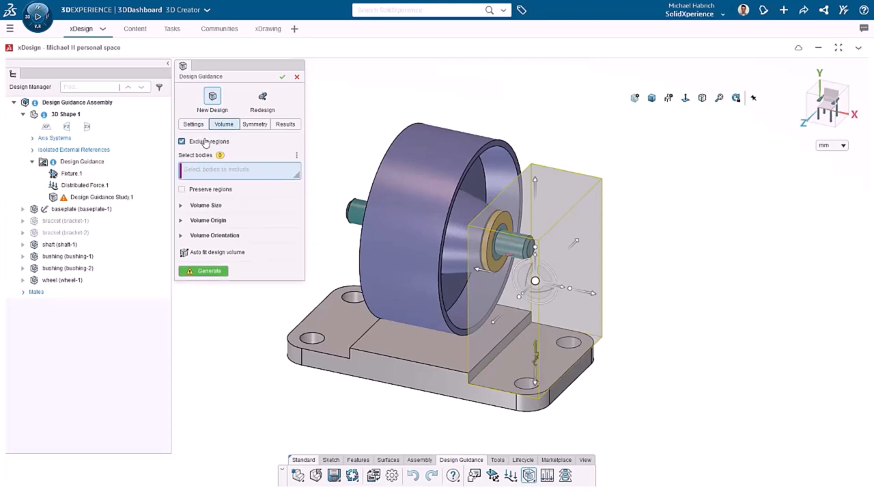
{"action": "left_click", "coordinate": [182, 140]}
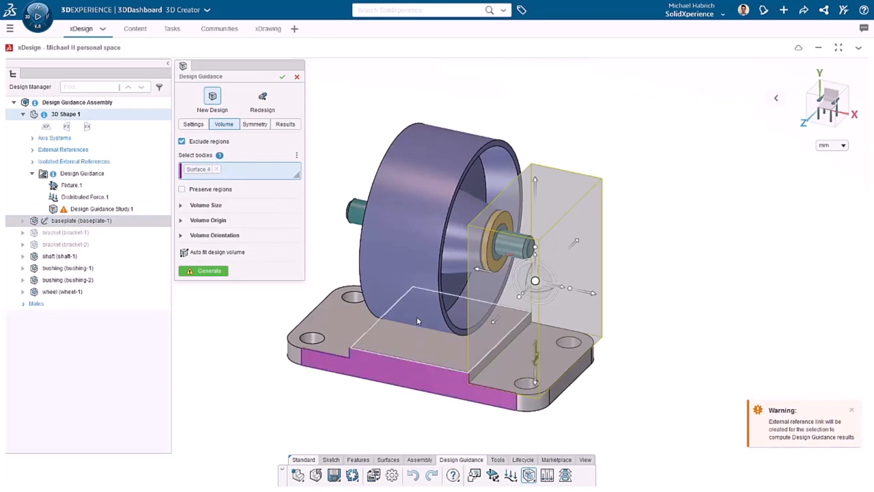
{"action": "left_click", "coordinate": [419, 301]}
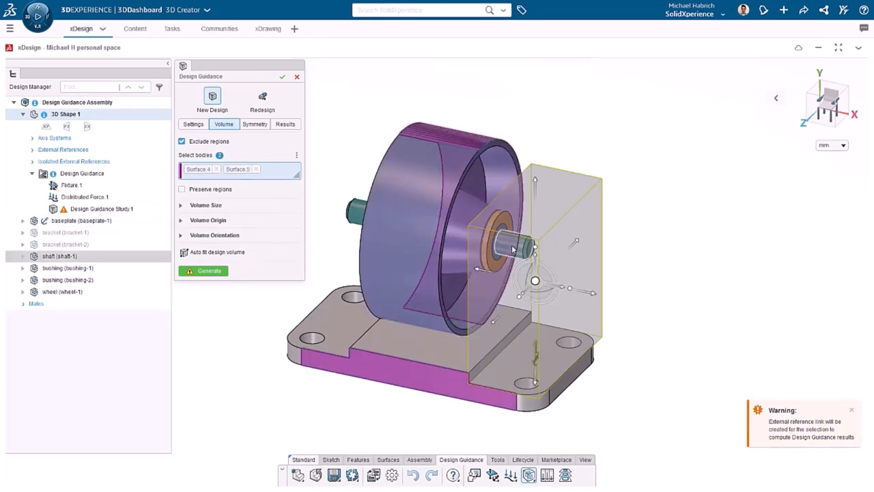
{"action": "left_click", "coordinate": [492, 256]}
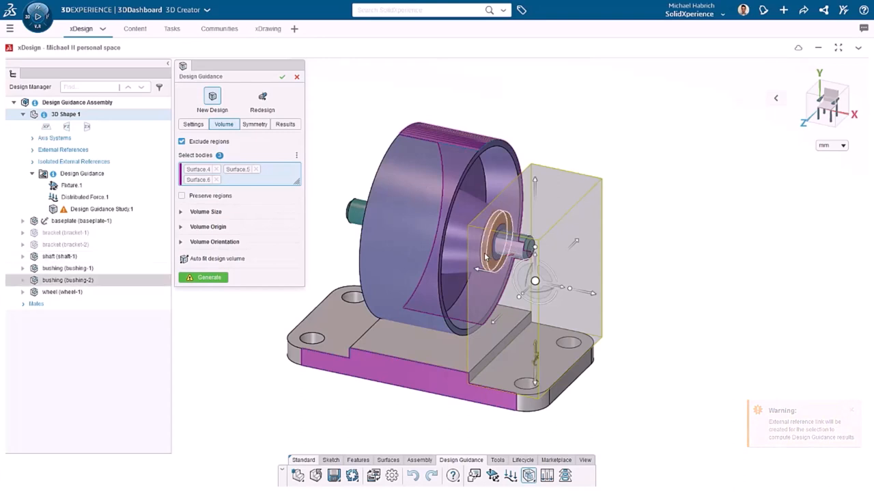
{"action": "left_click", "coordinate": [491, 238]}
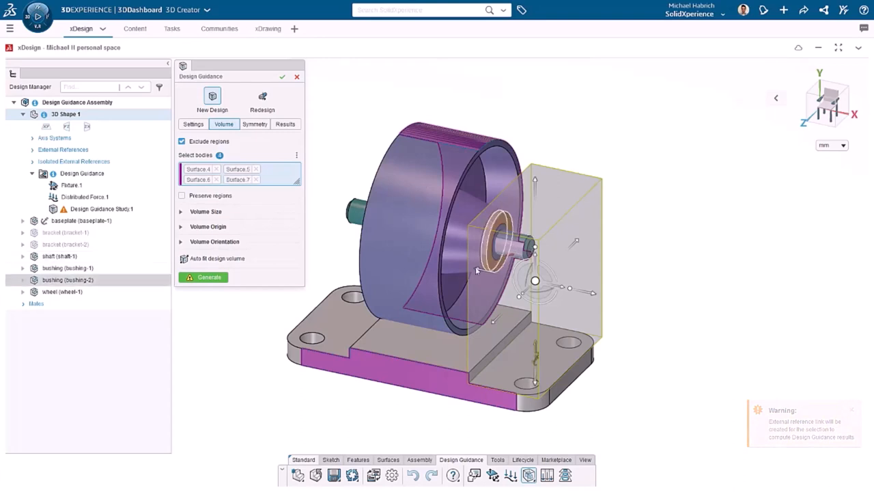
- Enable Preserve regions and keep the two baseplate contact faces
{"action": "left_click", "coordinate": [181, 195]}
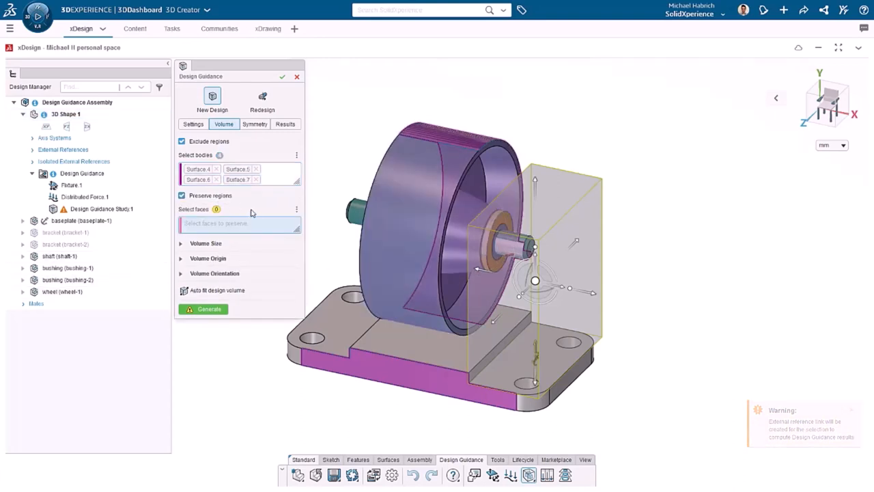
{"action": "left_click", "coordinate": [516, 367]}
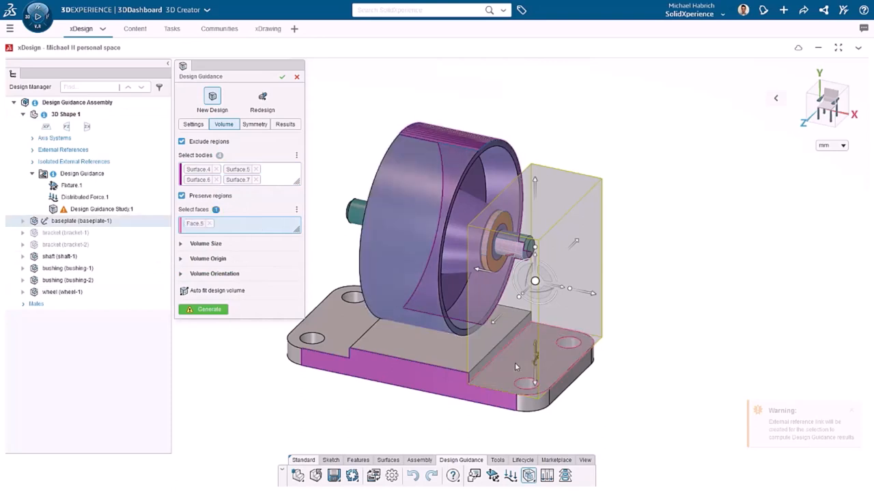
{"action": "left_click", "coordinate": [512, 358]}
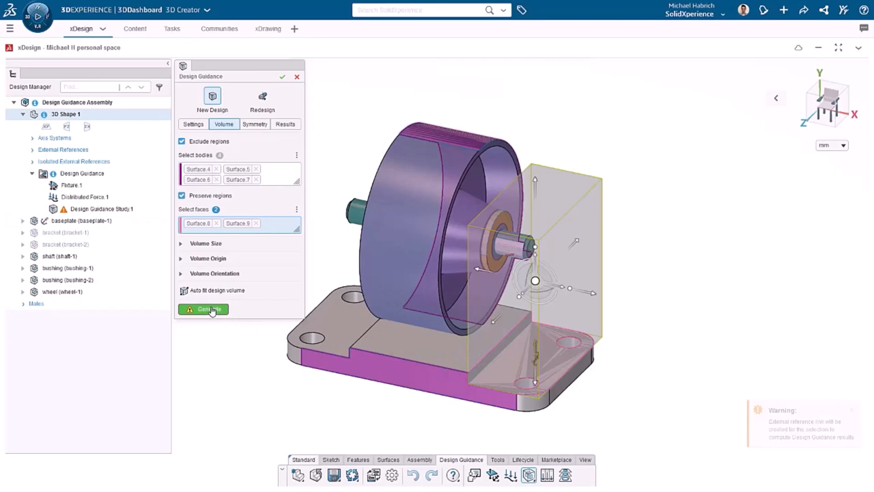
- Generate the 82 g stand shape, inspect its cross-section slices, and accept the study results
{"action": "left_click", "coordinate": [203, 309]}
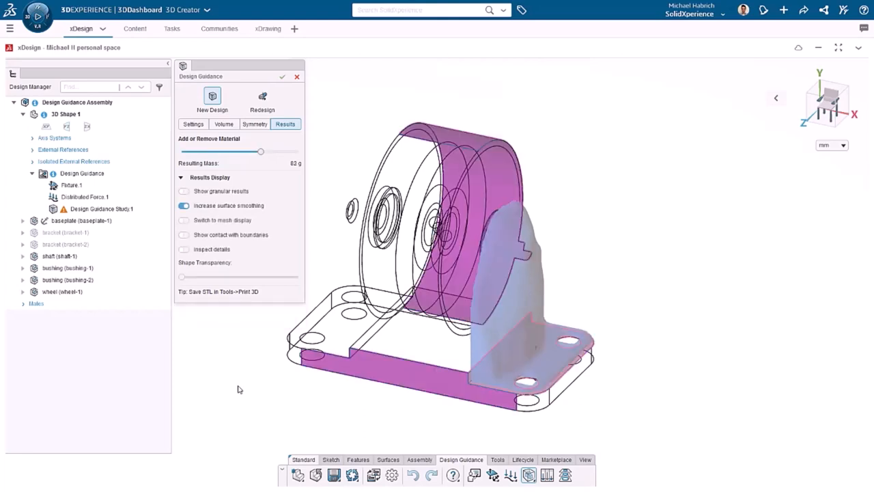
{"action": "left_click", "coordinate": [184, 248]}
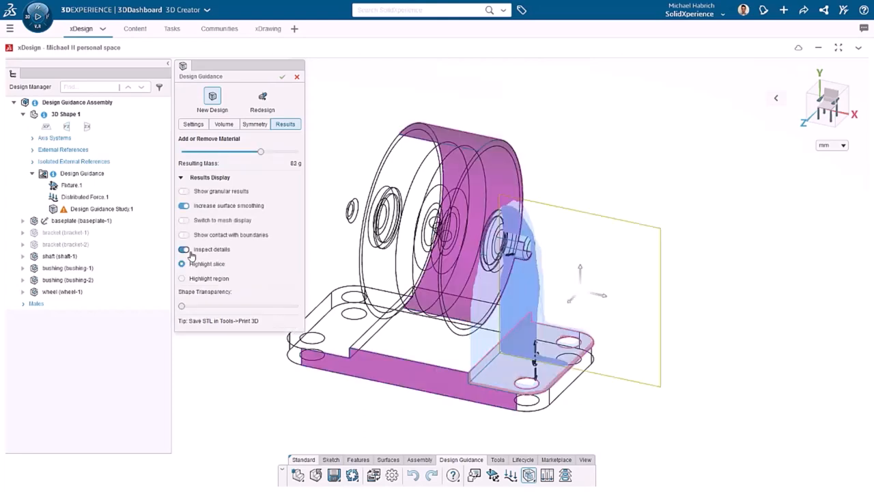
{"action": "left_click", "coordinate": [183, 249]}
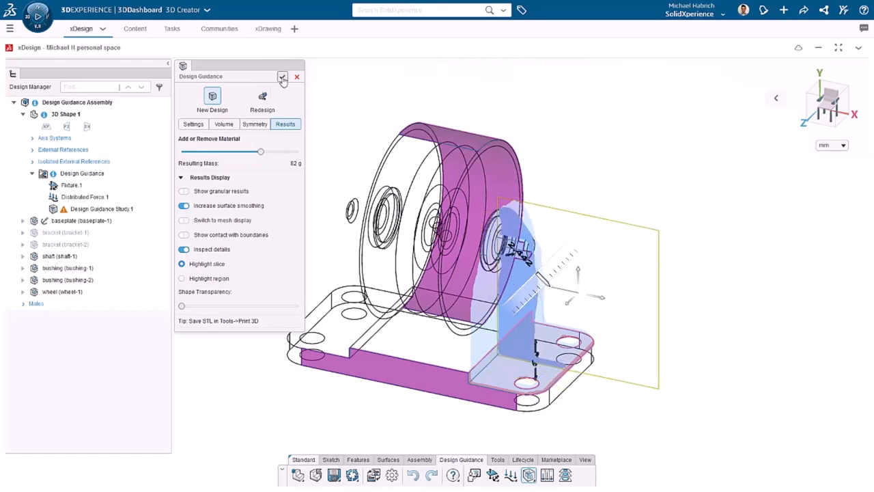
{"action": "left_click", "coordinate": [283, 76]}
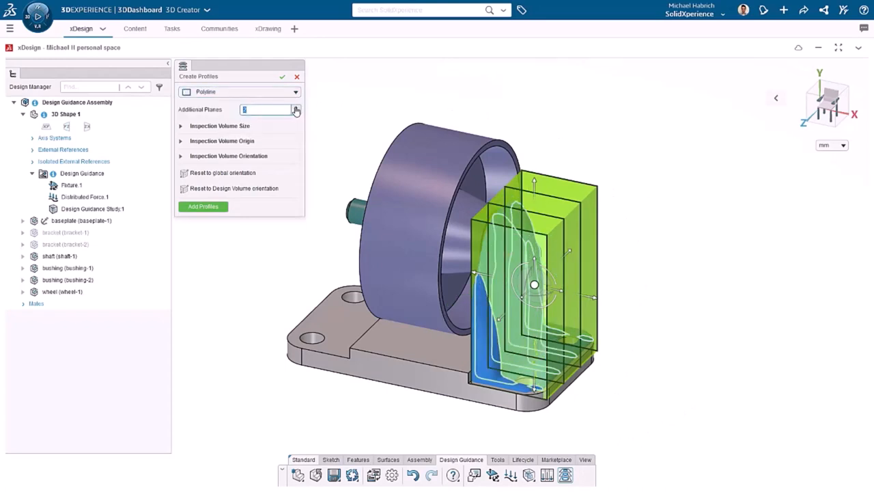
- Raise Additional Planes and create five polyline profile sketches (Sketch.1–Sketch.5) through the shape
{"action": "left_click", "coordinate": [202, 206]}
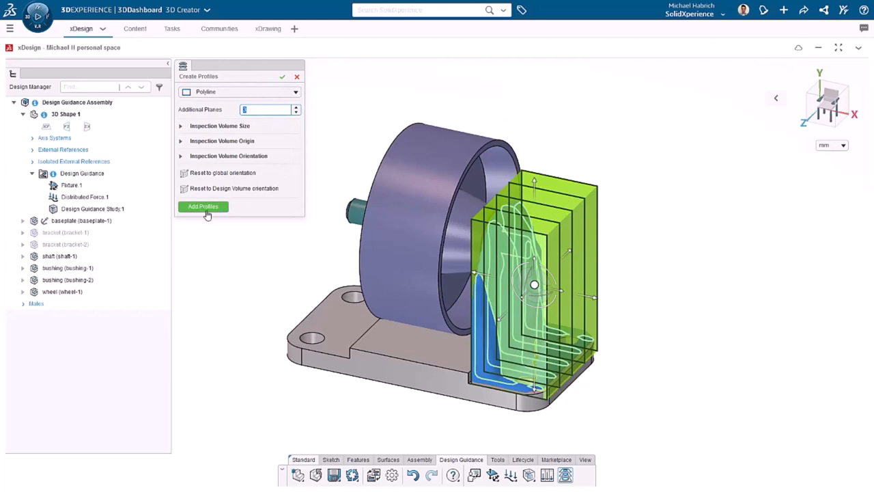
{"action": "mouse_move", "coordinate": [279, 161]}
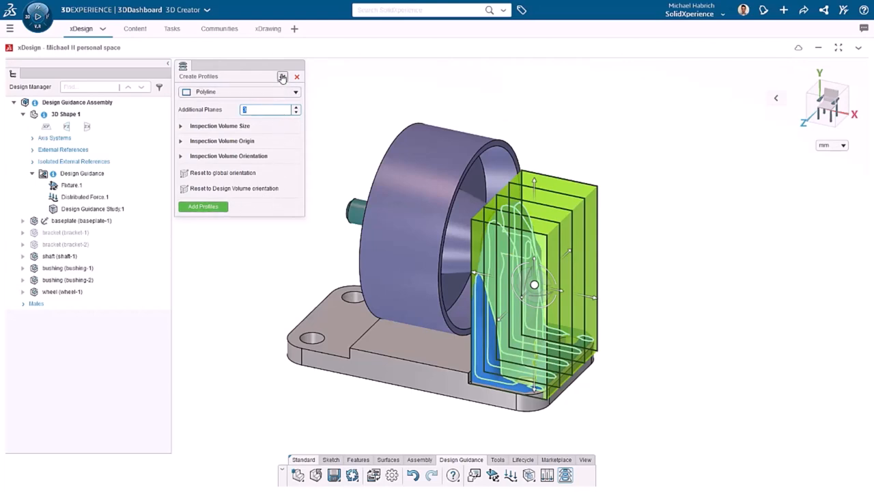
{"action": "left_click", "coordinate": [282, 77]}
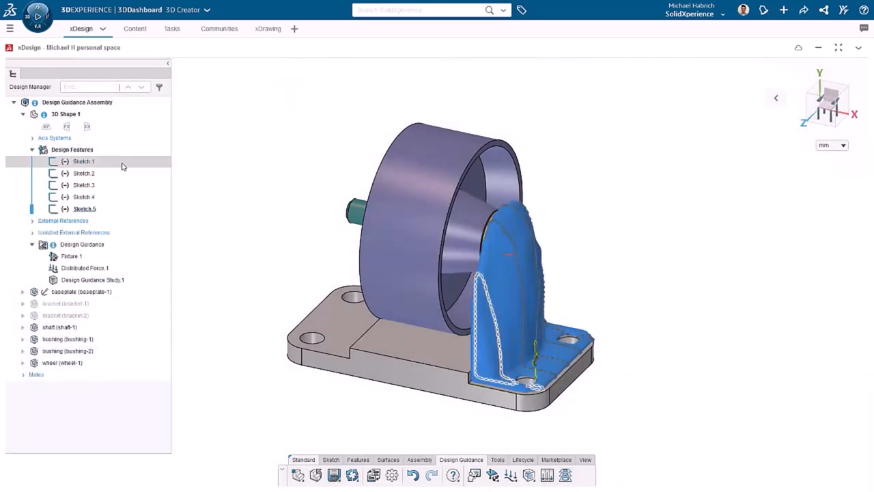
- Review the Sketch.1 and Sketch.3 profiles in the tree before inserting Physical Product 6
{"action": "left_click", "coordinate": [84, 185]}
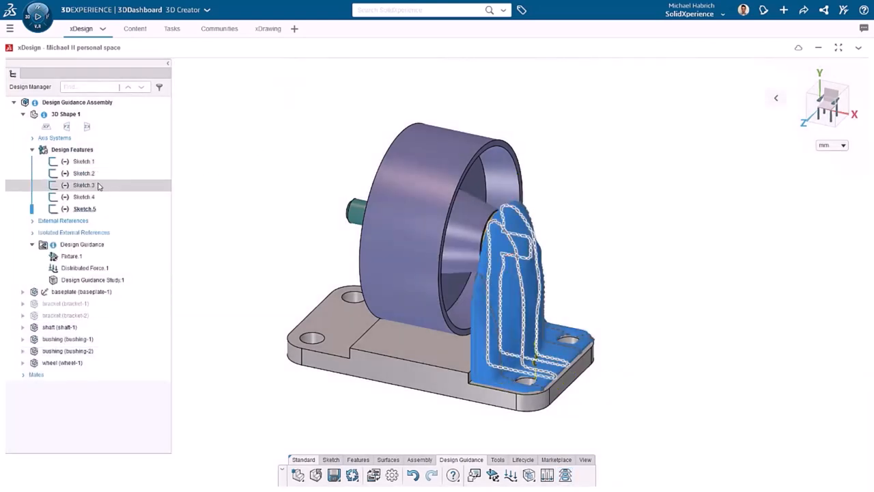
{"action": "left_click", "coordinate": [84, 208]}
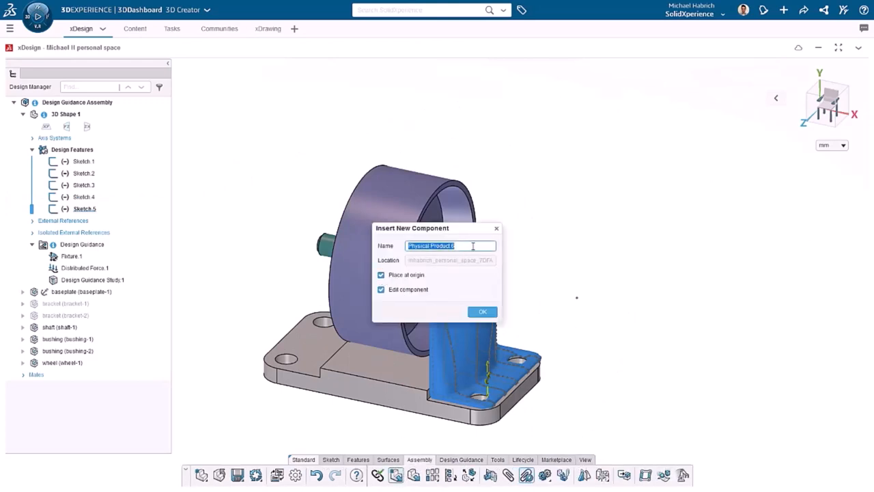
- Create the Stand component and extrude its Sketch.1 flange up to Surface.3
{"action": "type", "text": "Stand"}
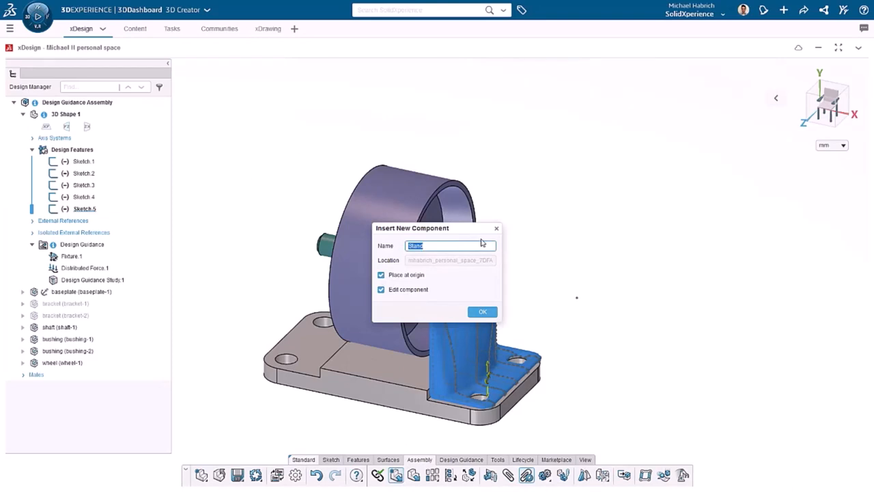
{"action": "left_click", "coordinate": [482, 311]}
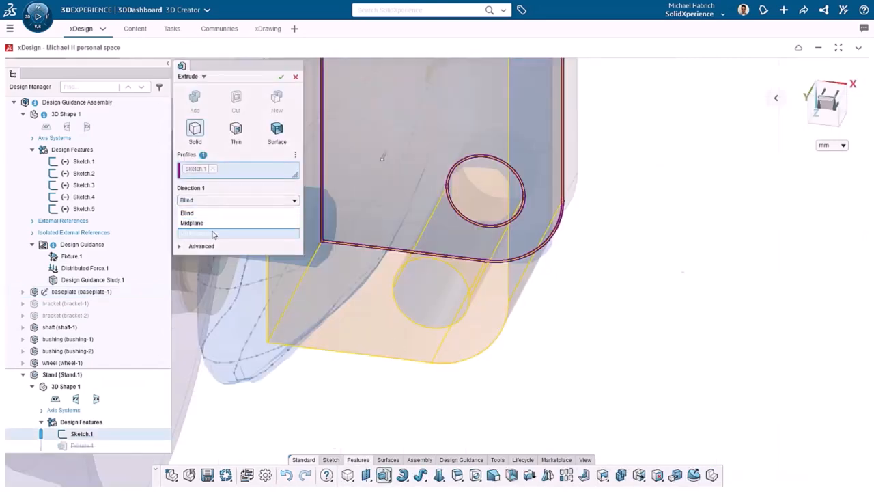
{"action": "left_click", "coordinate": [237, 200]}
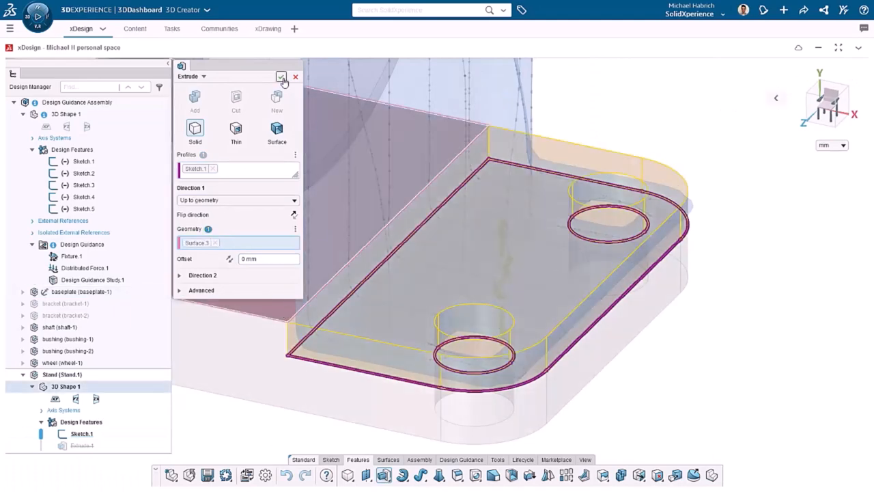
- Finish the Extrude.1 base flange and create Plane.1 from a face and point for the loft
{"action": "left_click", "coordinate": [281, 76]}
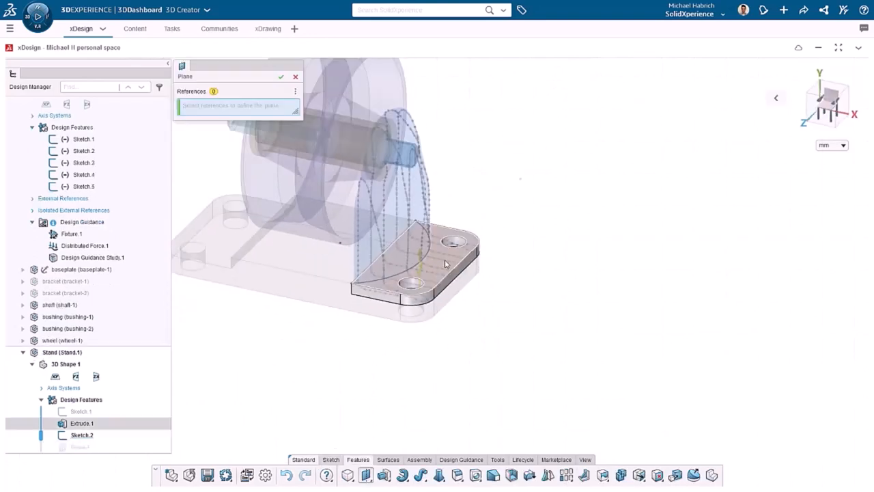
{"action": "left_click", "coordinate": [423, 266]}
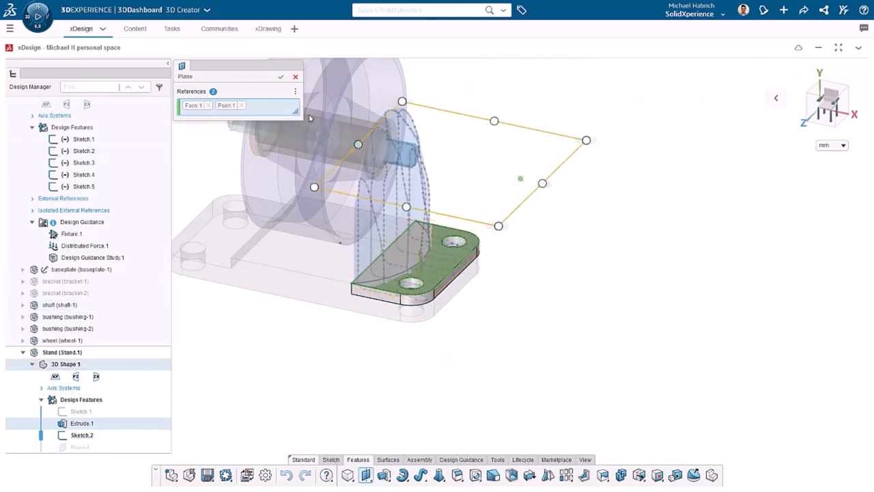
{"action": "left_click", "coordinate": [280, 75]}
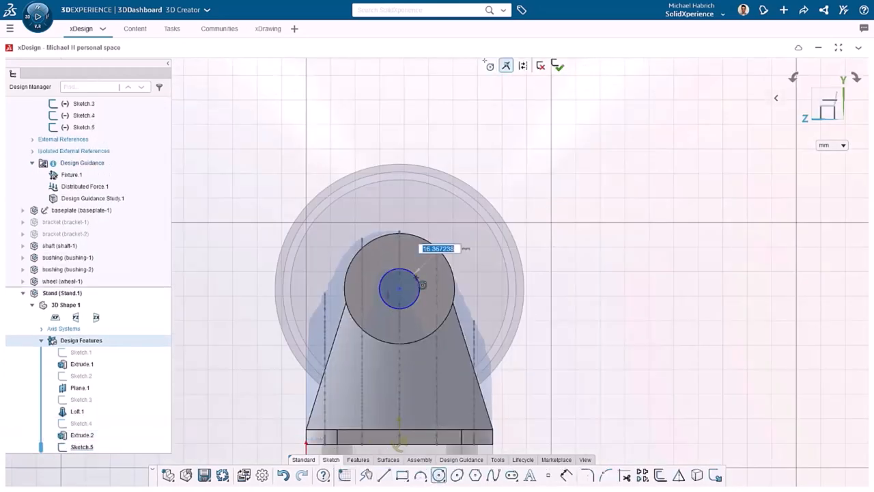
- Cut a 14 mm through-hole in the Stand's shaft boss and return to the assembly level
{"action": "type", "text": "14"}
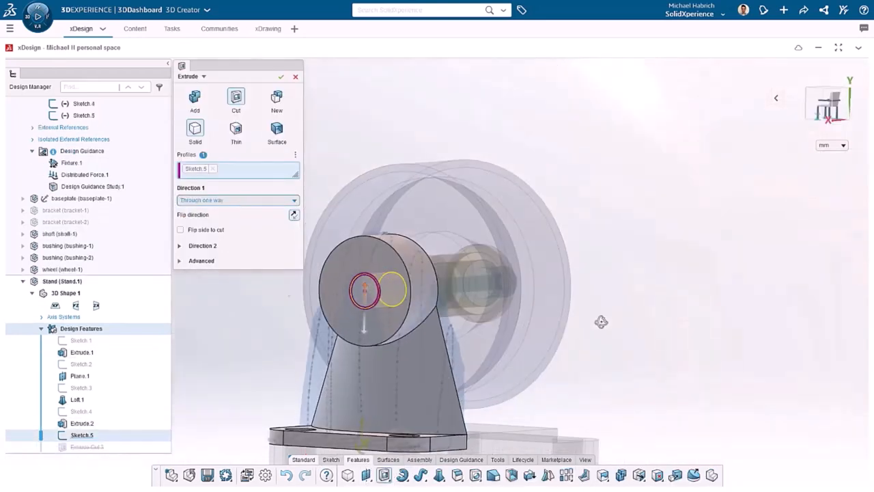
{"action": "left_click", "coordinate": [281, 75]}
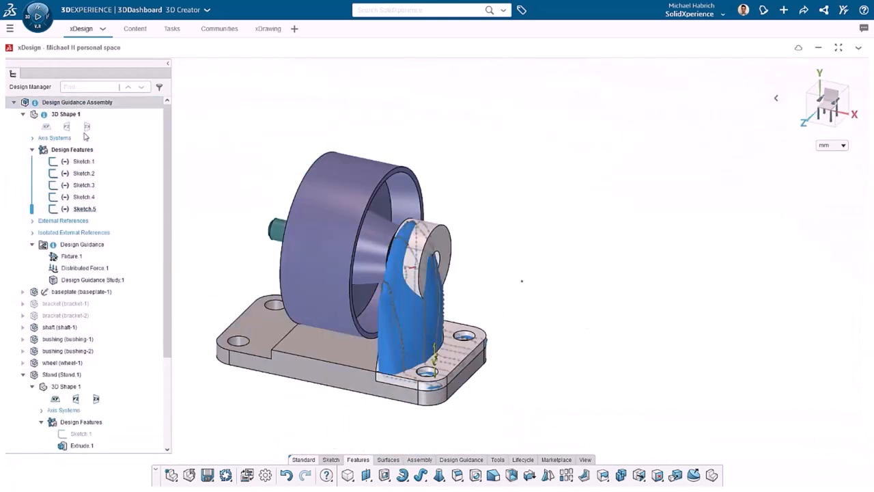
{"action": "left_click", "coordinate": [84, 161]}
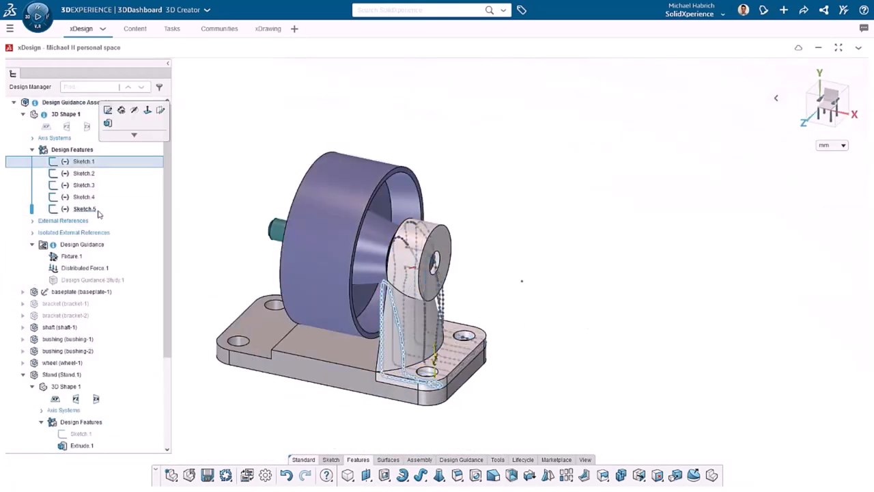